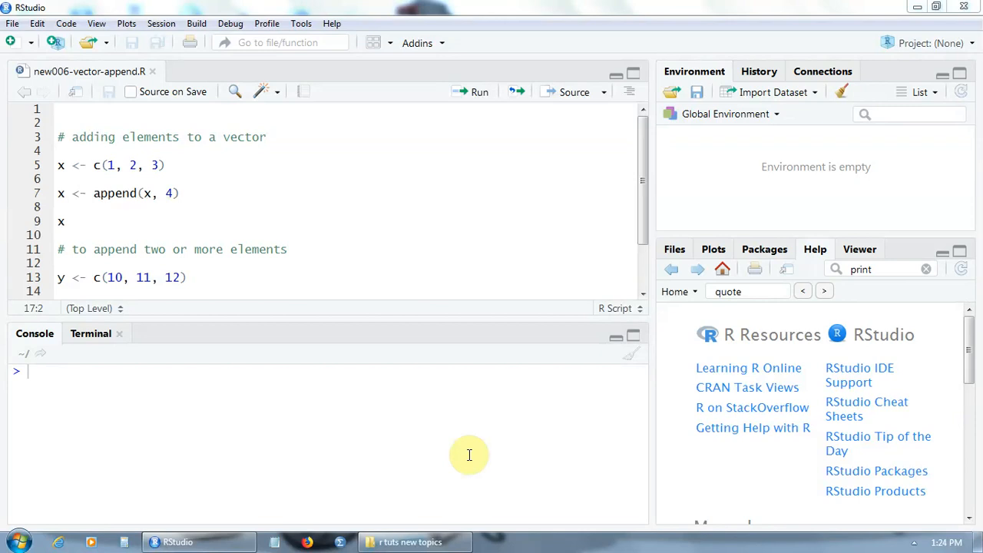
mouse_move(279, 236)
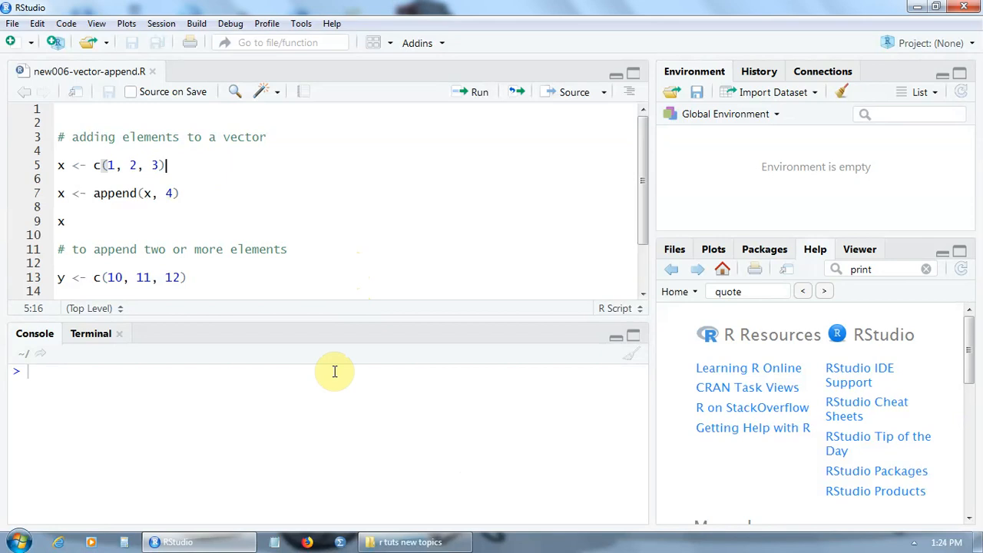
Run line 5 so x holds 1, 2, 3, and select the append(x, 4) line.
left_click(479, 91)
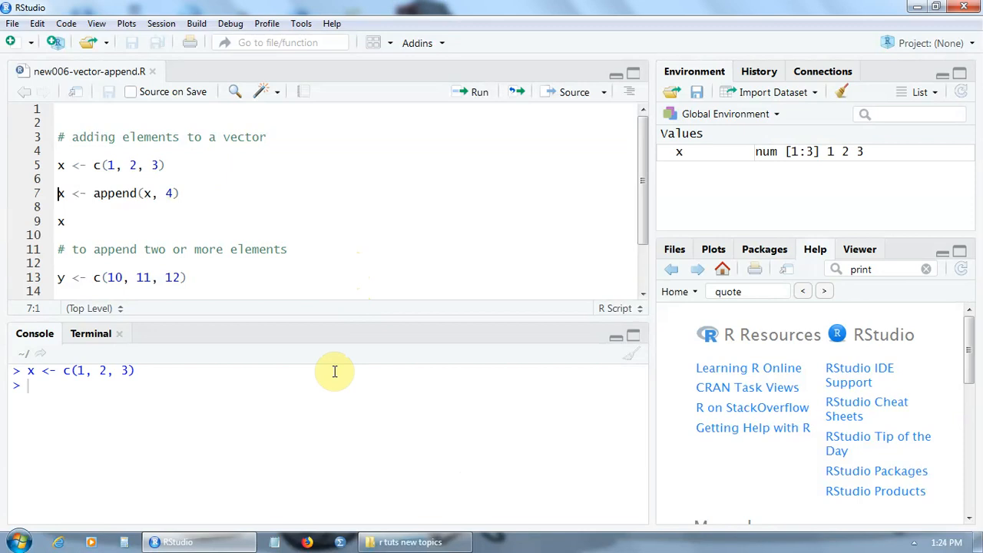
mouse_move(195, 188)
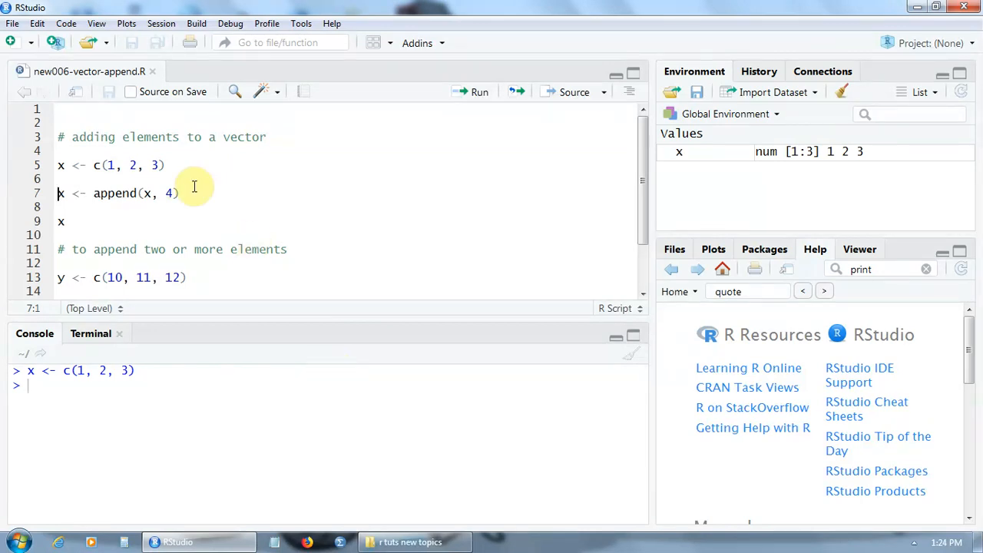
mouse_move(133, 193)
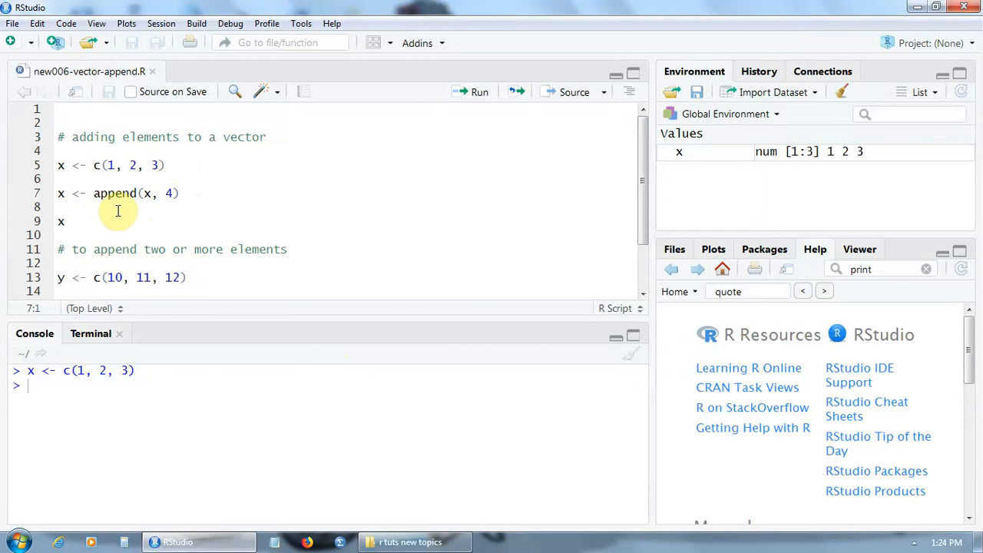
mouse_move(160, 204)
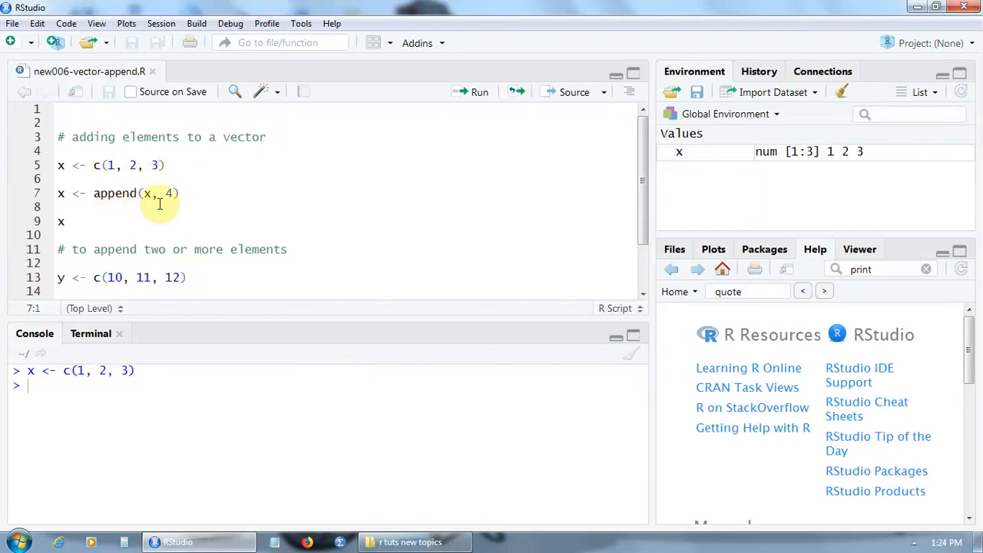
mouse_move(148, 205)
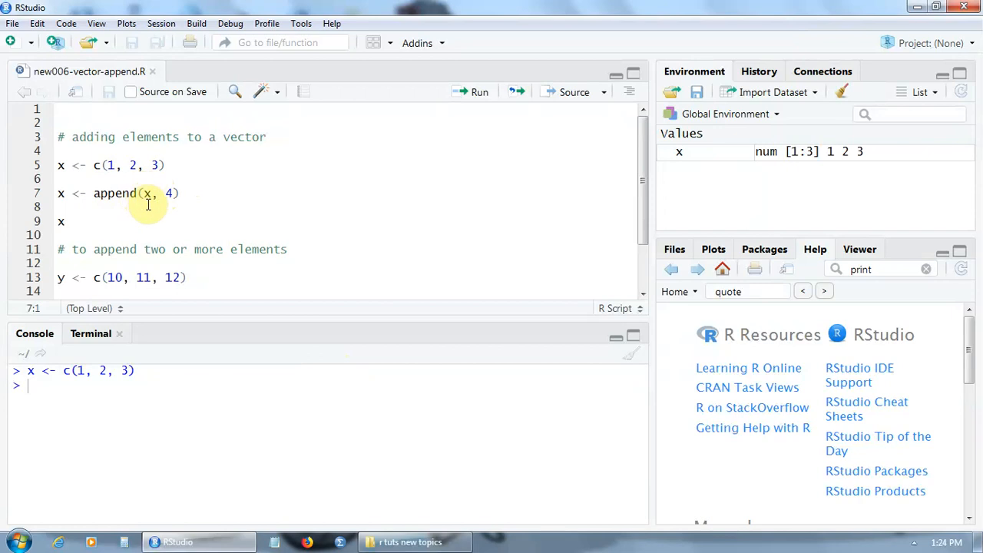
mouse_move(175, 193)
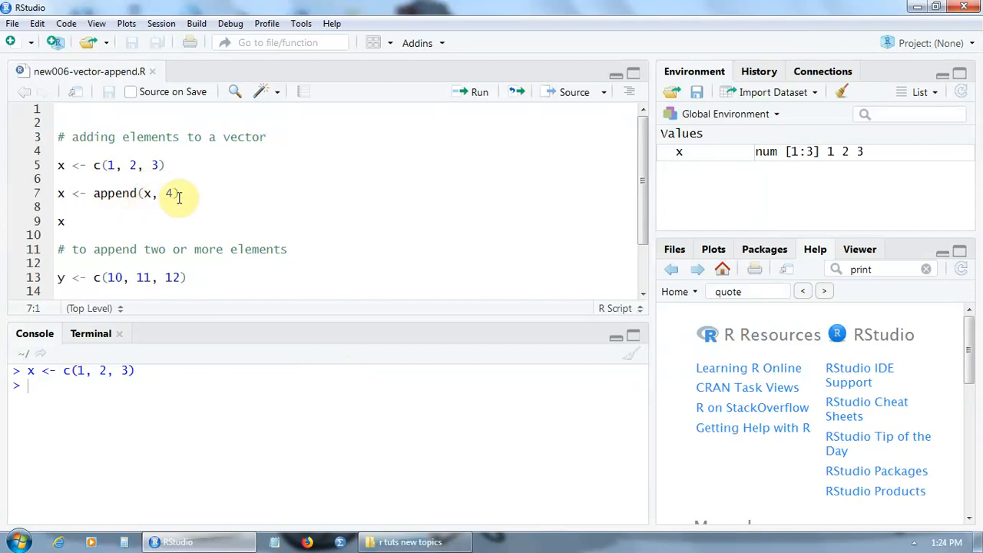
left_click(178, 193)
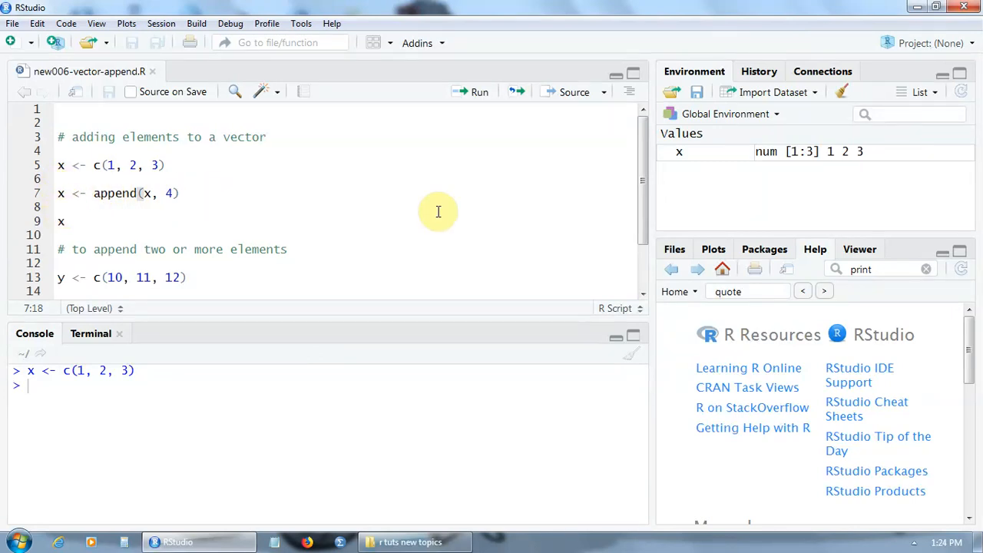
Run append(x, 4) so x becomes 1 2 3 4, then select line 12.
left_click(480, 91)
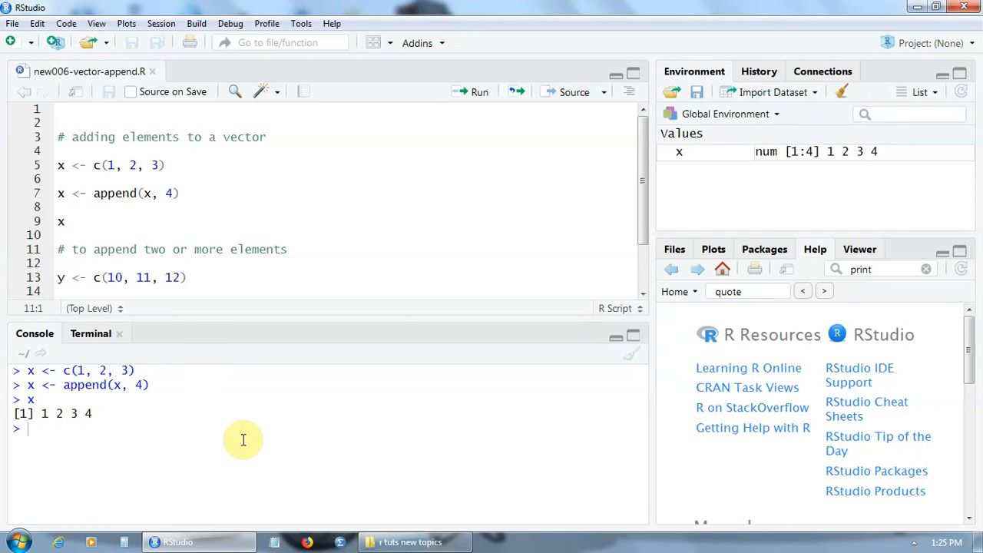
left_click(60, 263)
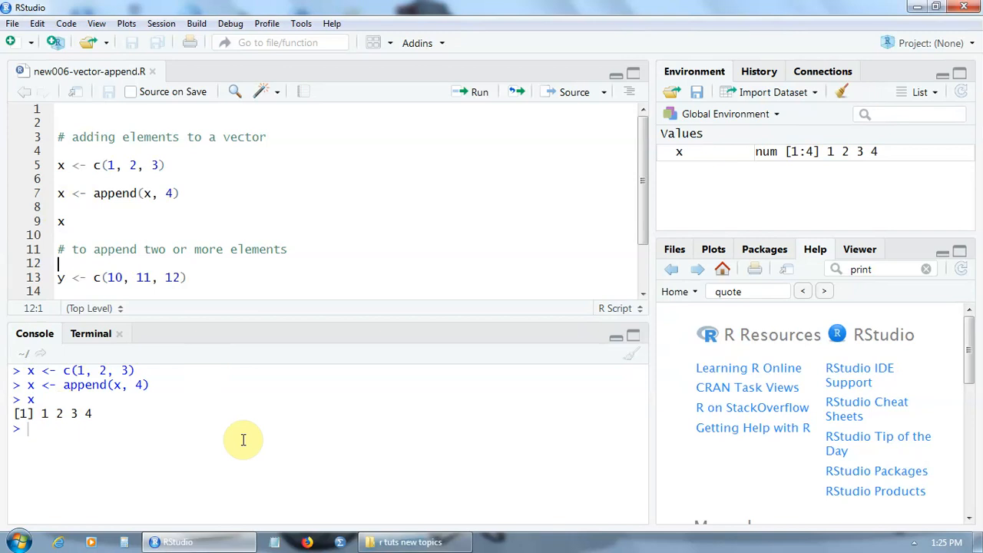
Scroll the script down to the second example with y <- c(10, 11, 12).
scroll("down", 3)
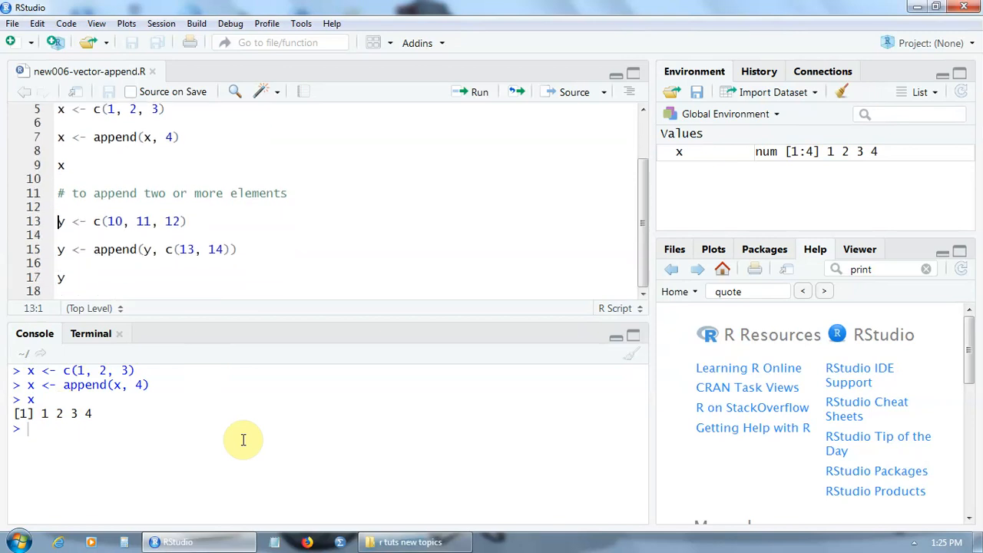
mouse_move(252, 232)
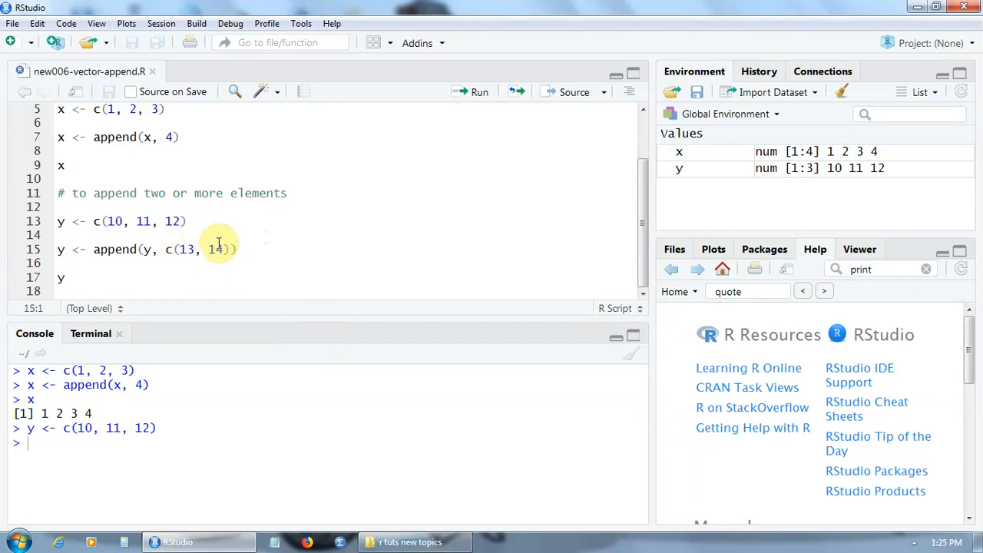
mouse_move(171, 260)
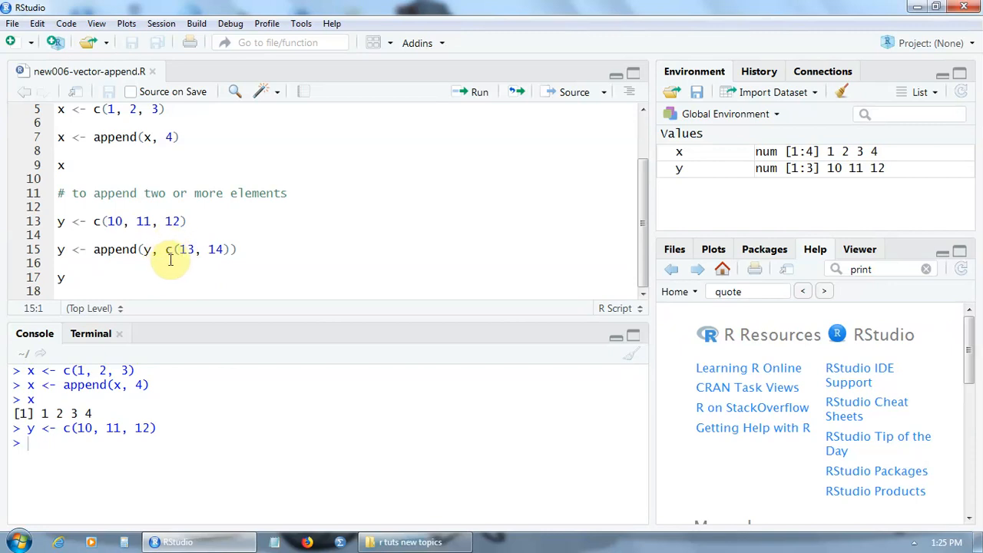
mouse_move(254, 248)
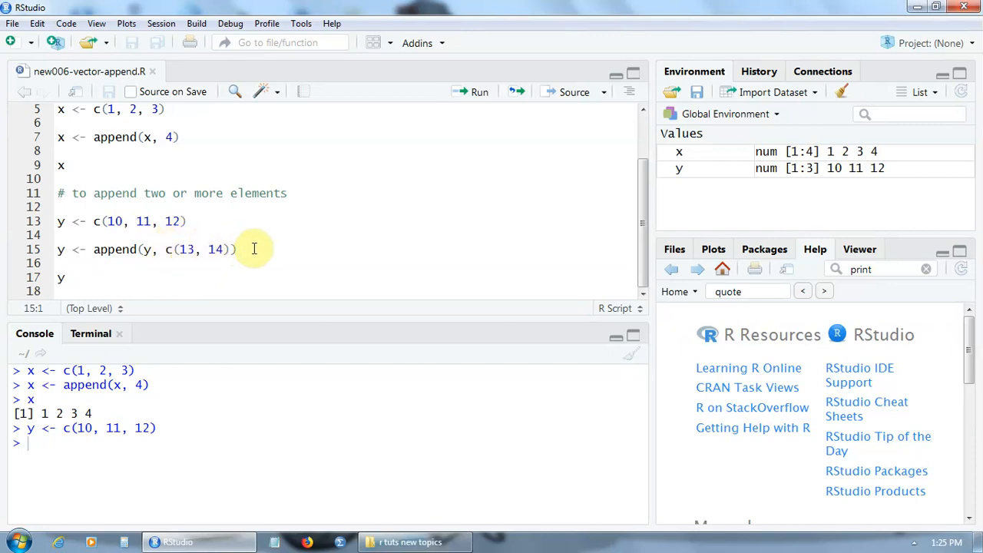
Select line 15, which appends 13 and 14 to y.
left_click(239, 249)
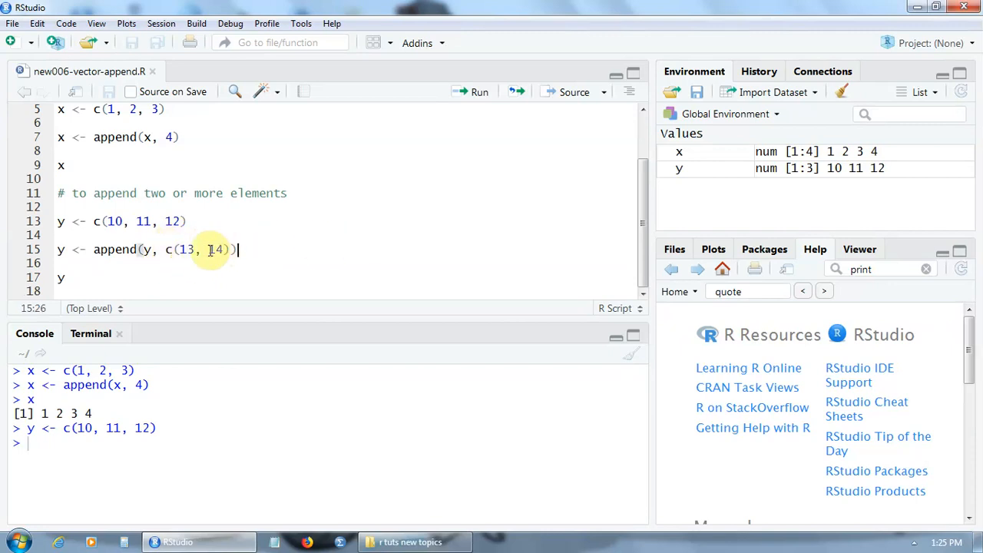
mouse_move(182, 263)
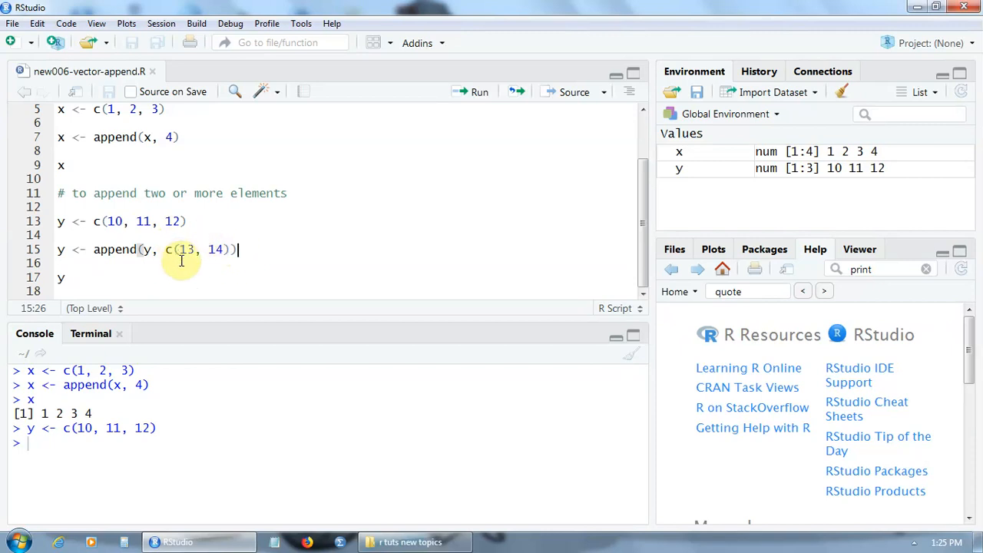
mouse_move(257, 255)
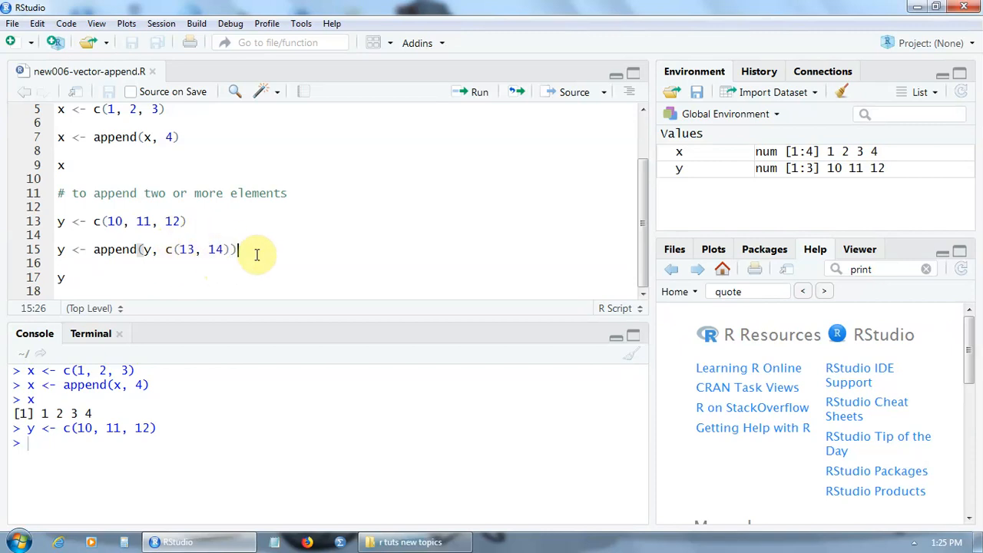
mouse_move(427, 214)
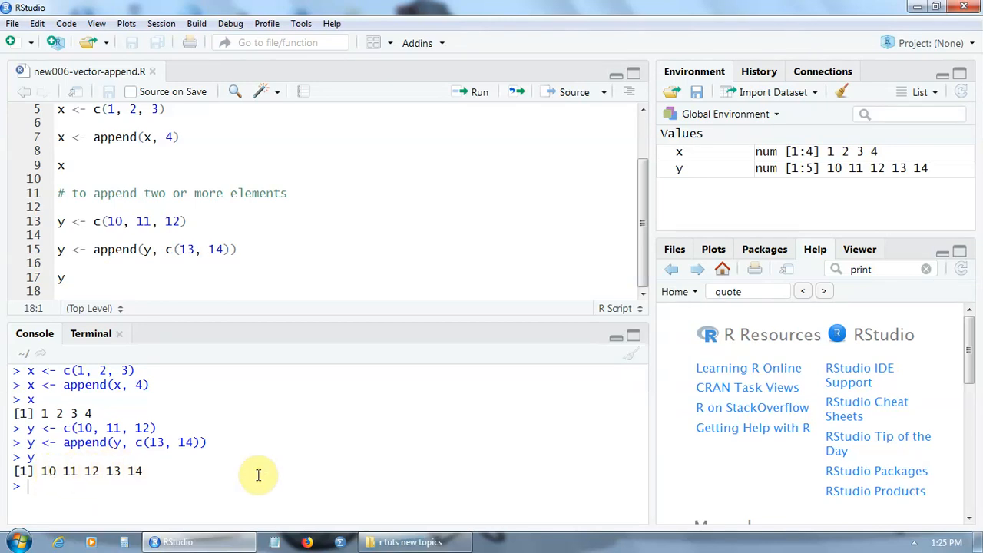
mouse_move(301, 474)
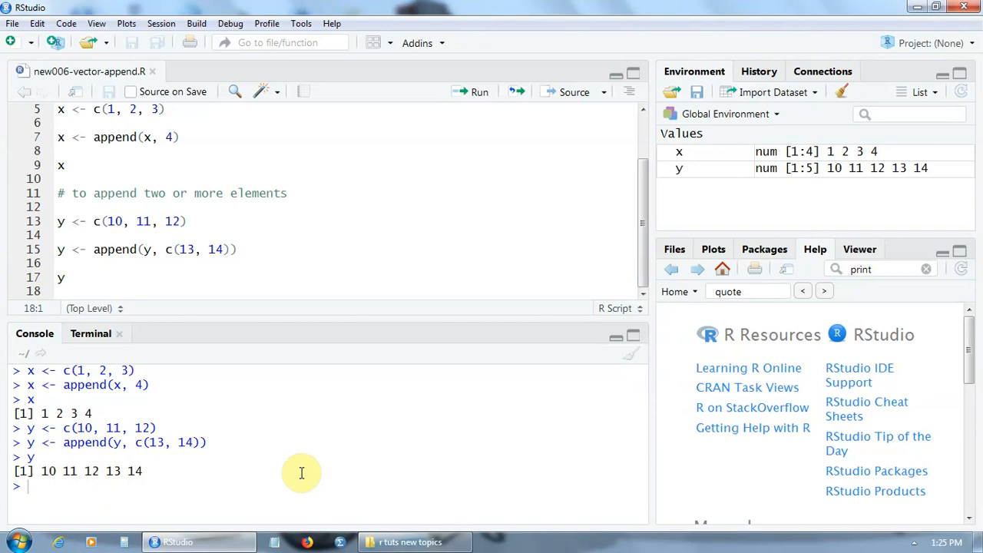